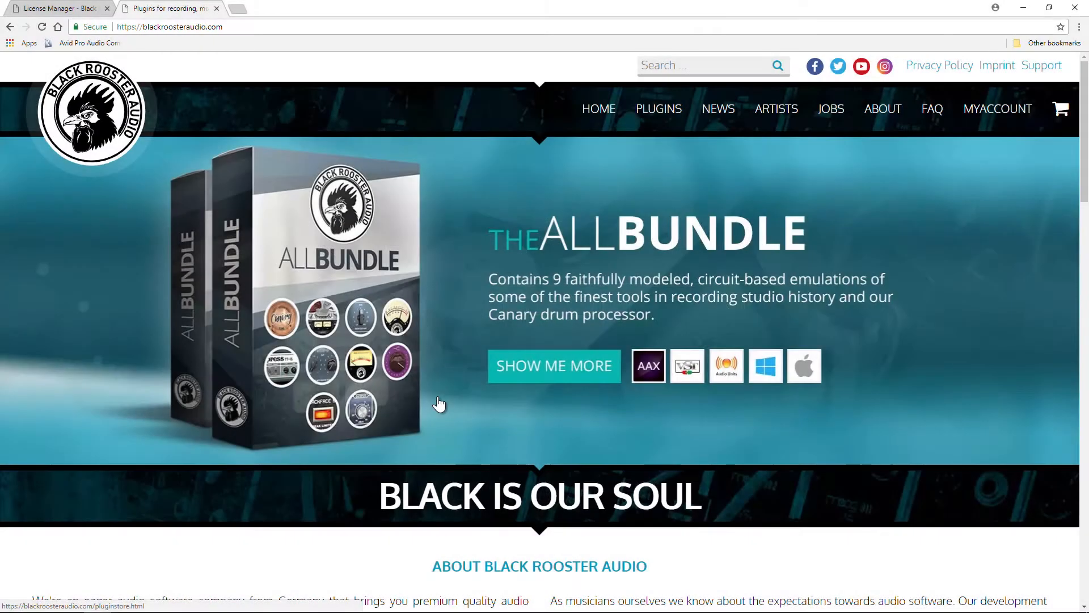
pyautogui.moveTo(272, 360)
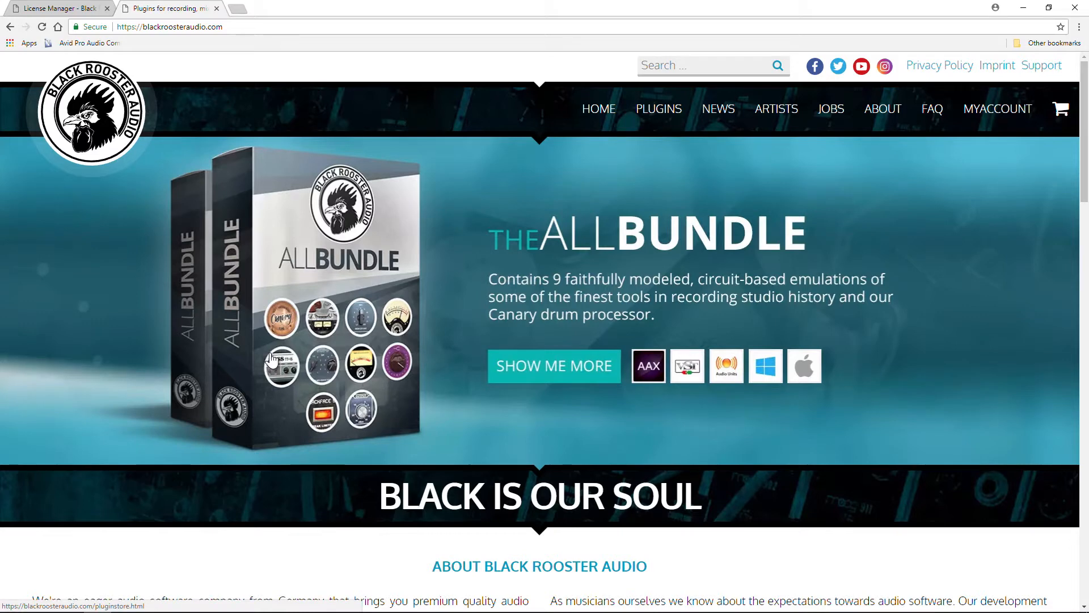
pyautogui.moveTo(774, 254)
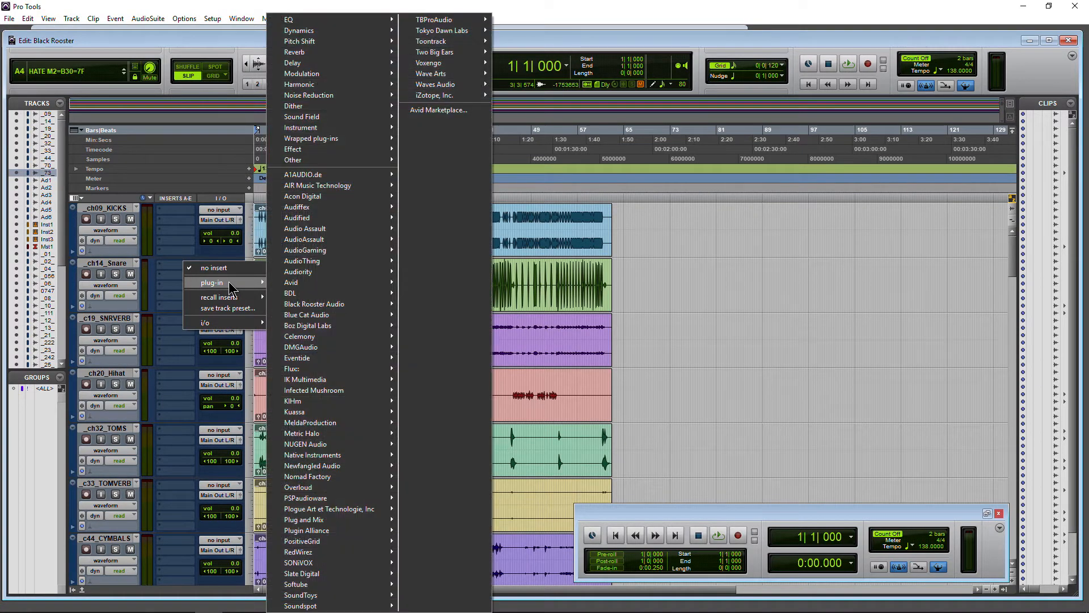
pyautogui.moveTo(314, 304)
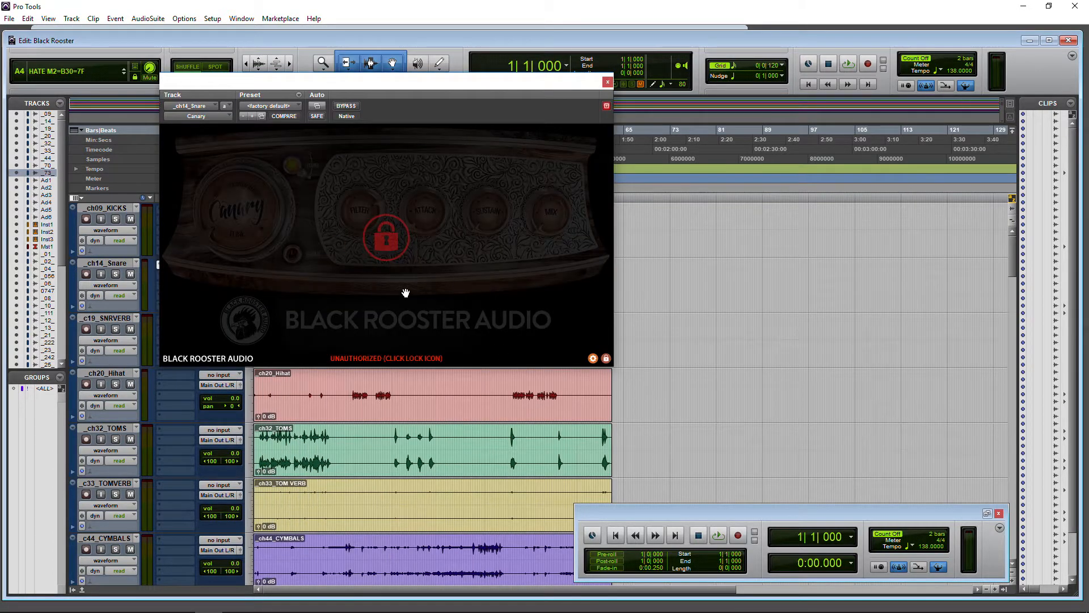
# Bring up Canary's licensing dialog and start entering the account email address
pyautogui.click(386, 238)
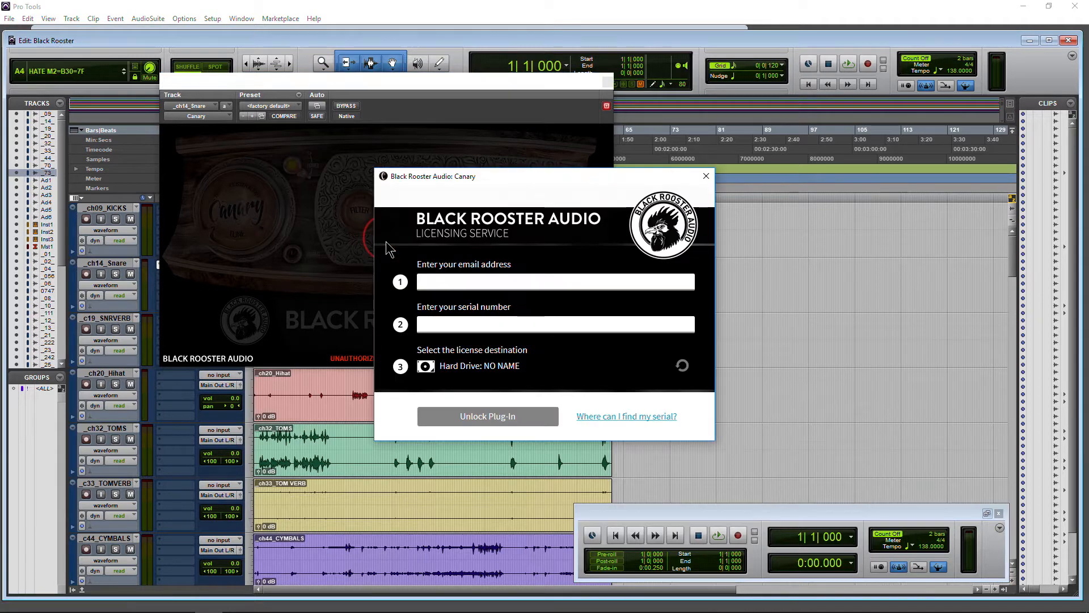
pyautogui.moveTo(449, 288)
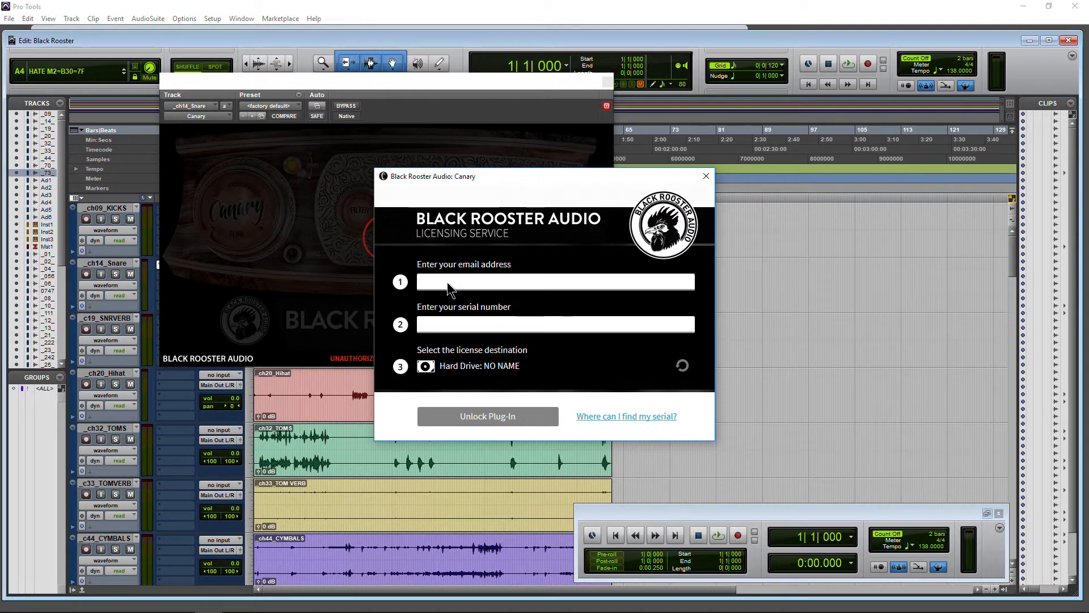
pyautogui.click(554, 281)
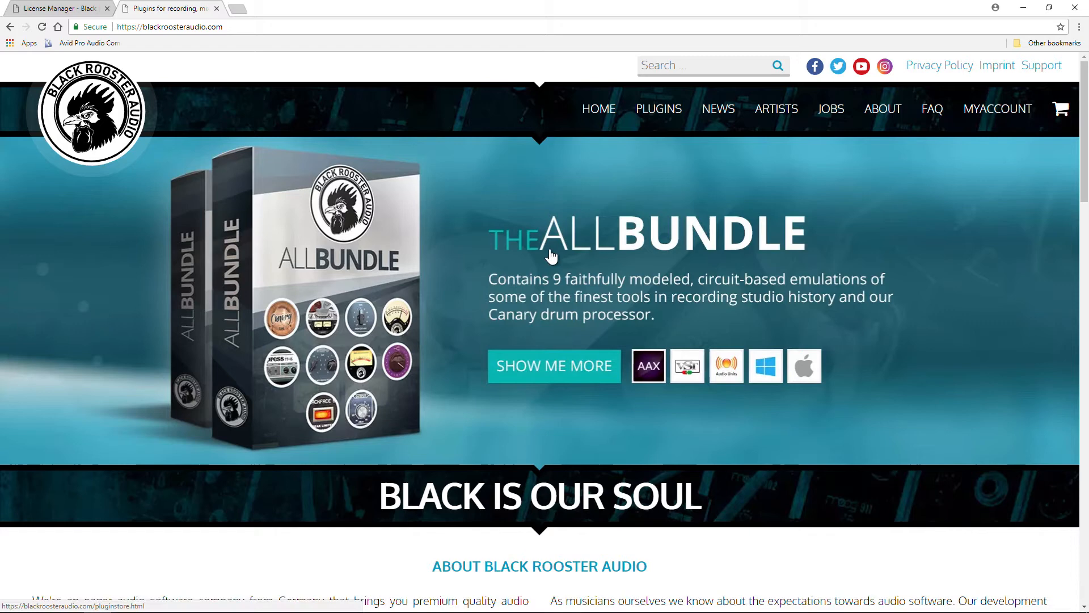
pyautogui.moveTo(140, 101)
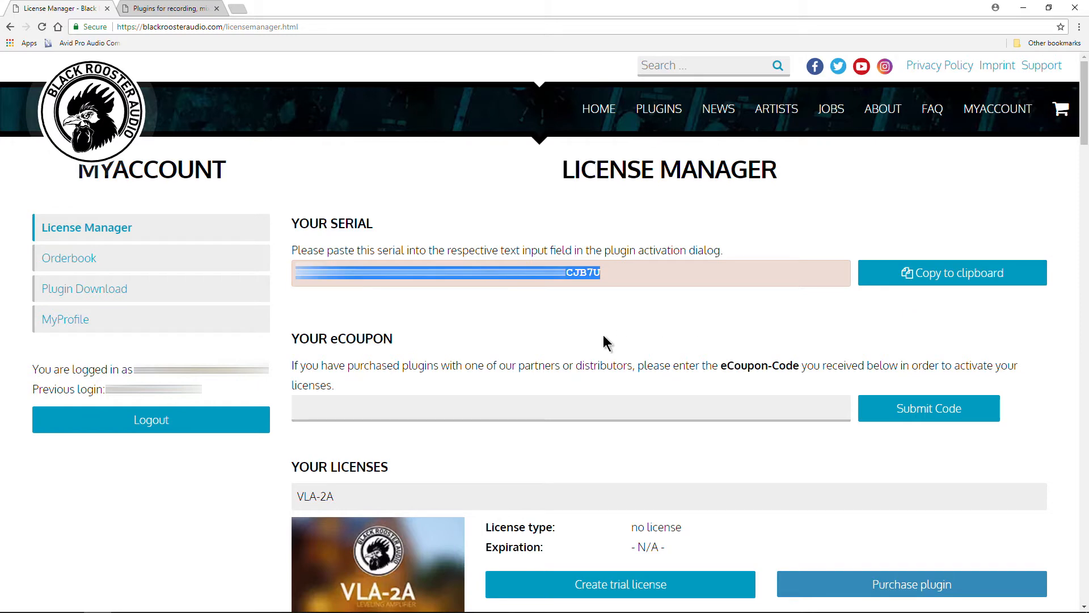
# Scroll through the License Manager page to the serial and licenses list
pyautogui.scroll(-3)
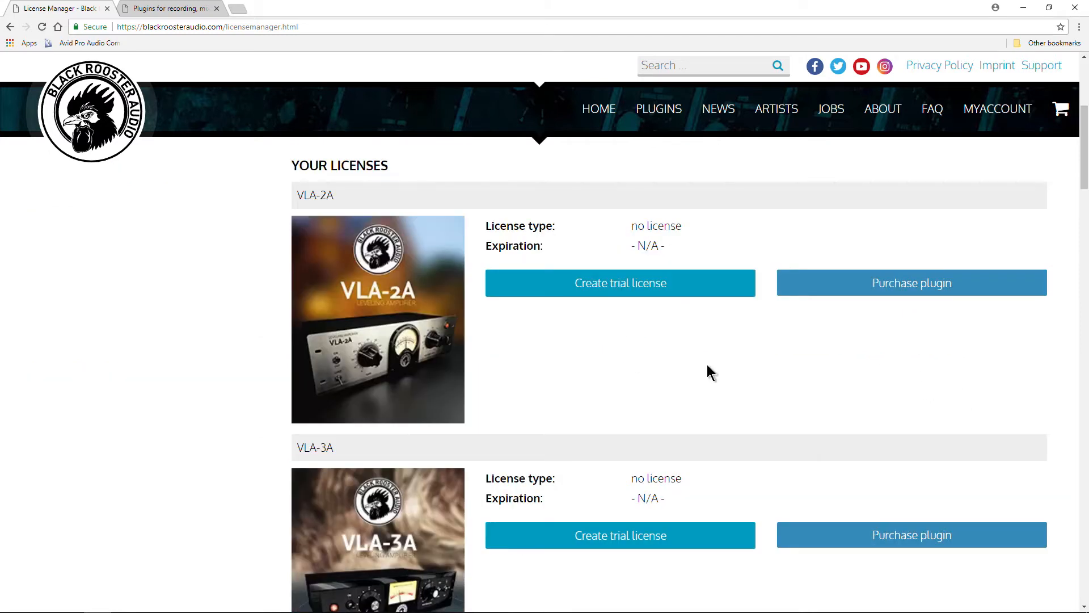
pyautogui.scroll(-3)
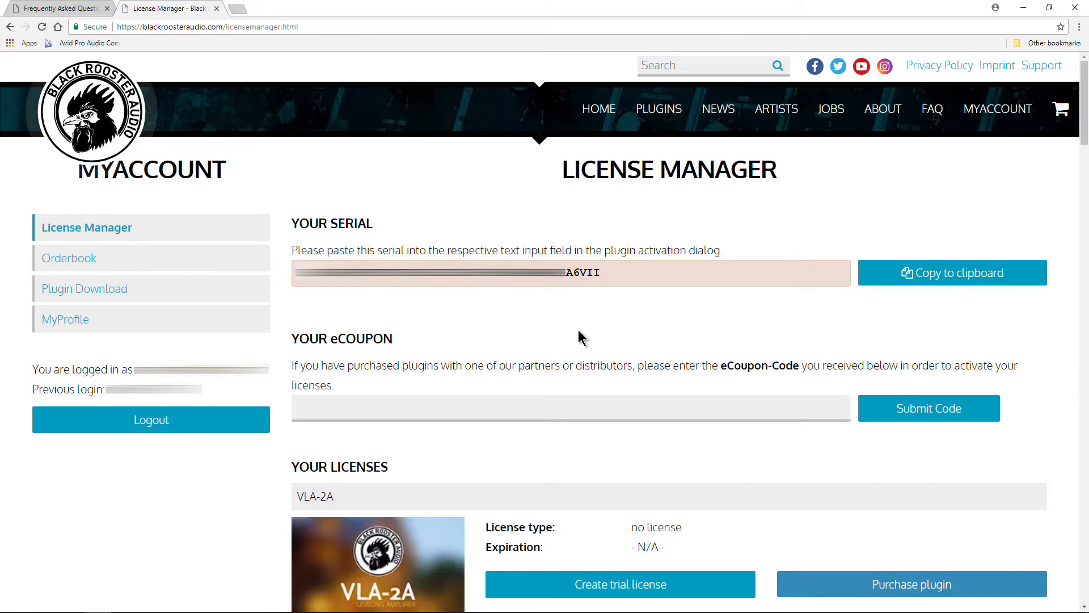
pyautogui.moveTo(595, 588)
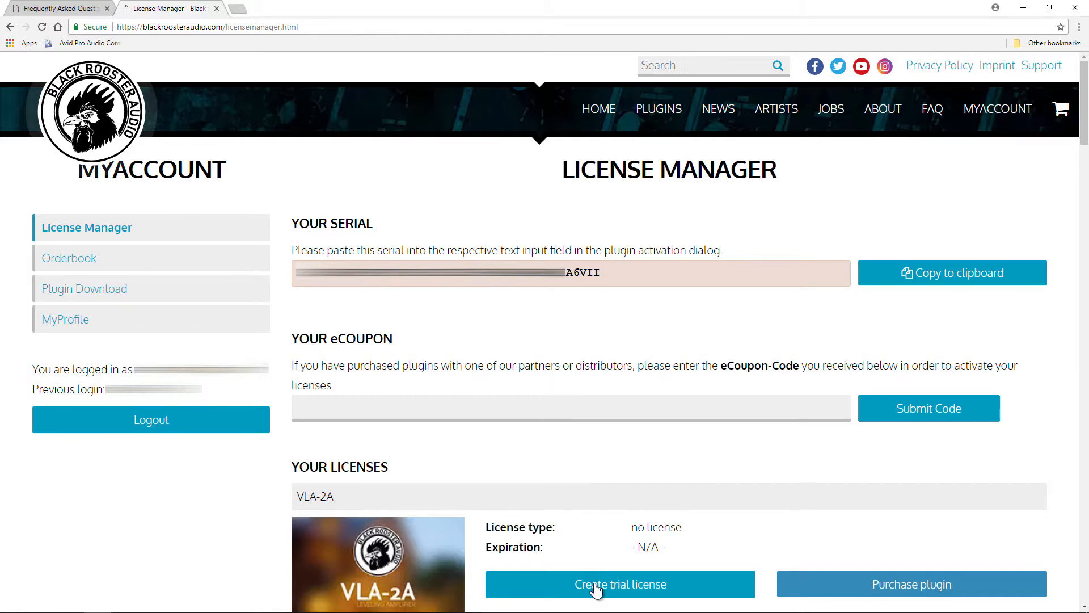
# Create a trial license for the VLA-2A plugin
pyautogui.click(621, 583)
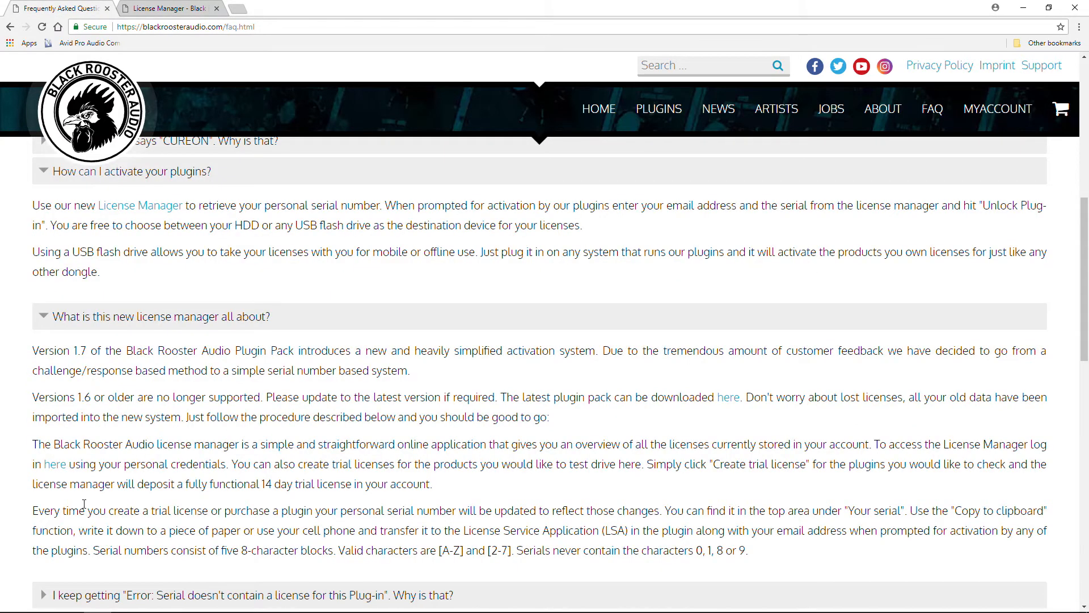
# Highlight the FAQ sentence saying the serial updates after a trial or purchase
pyautogui.moveTo(83, 510); pyautogui.dragTo(337, 509)
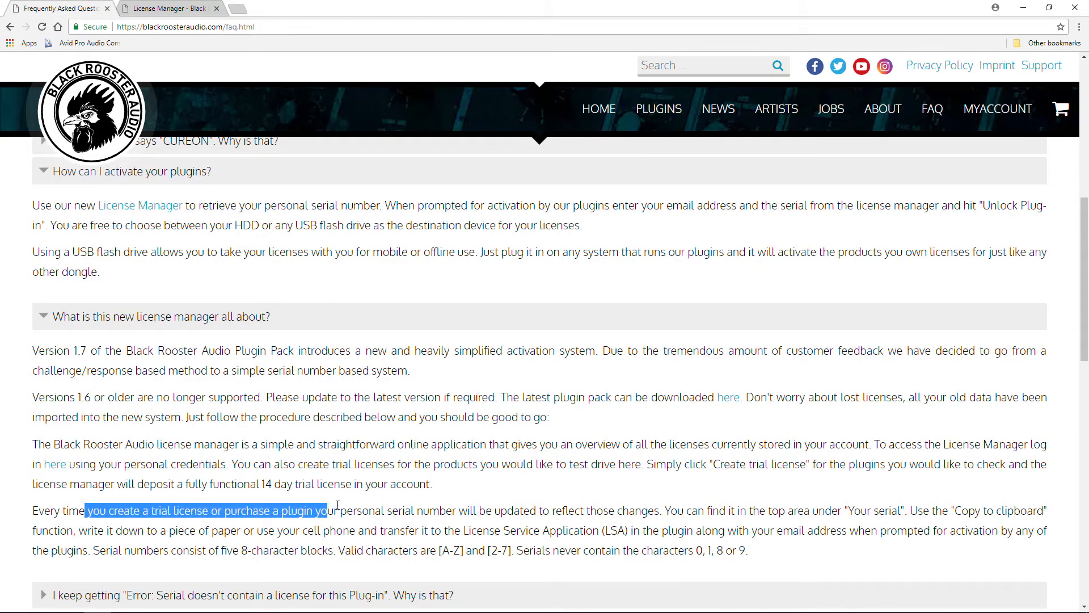
pyautogui.moveTo(324, 509); pyautogui.dragTo(490, 509)
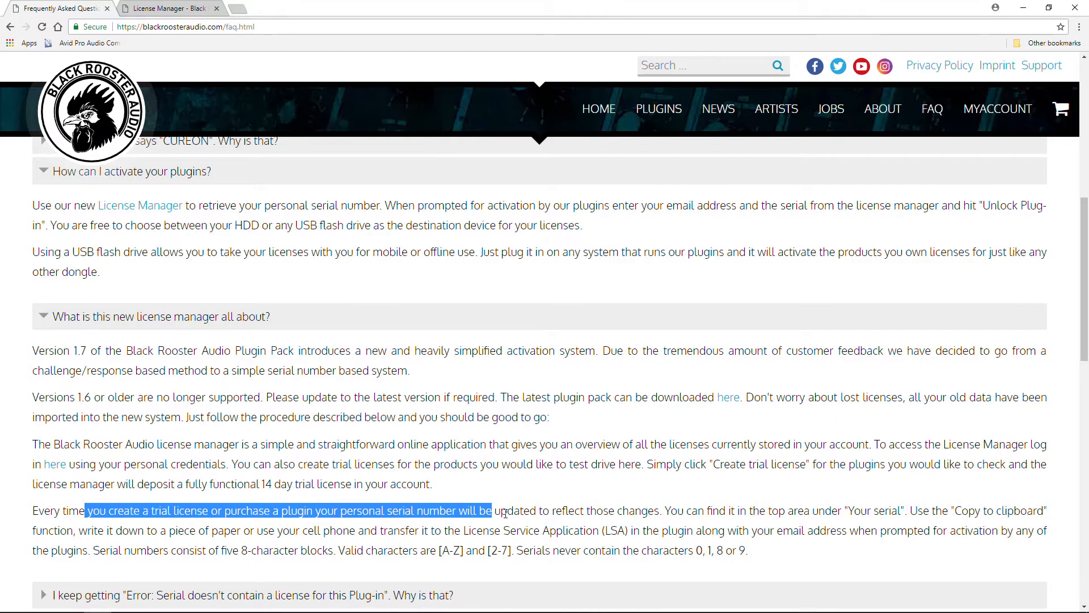
pyautogui.moveTo(491, 510); pyautogui.dragTo(646, 510)
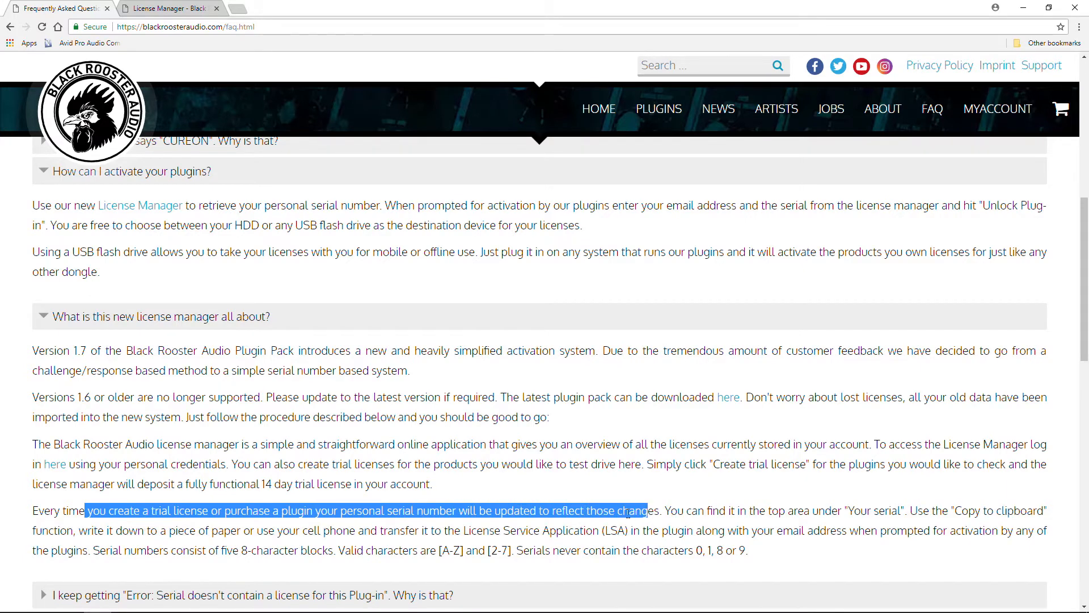
pyautogui.moveTo(63, 252)
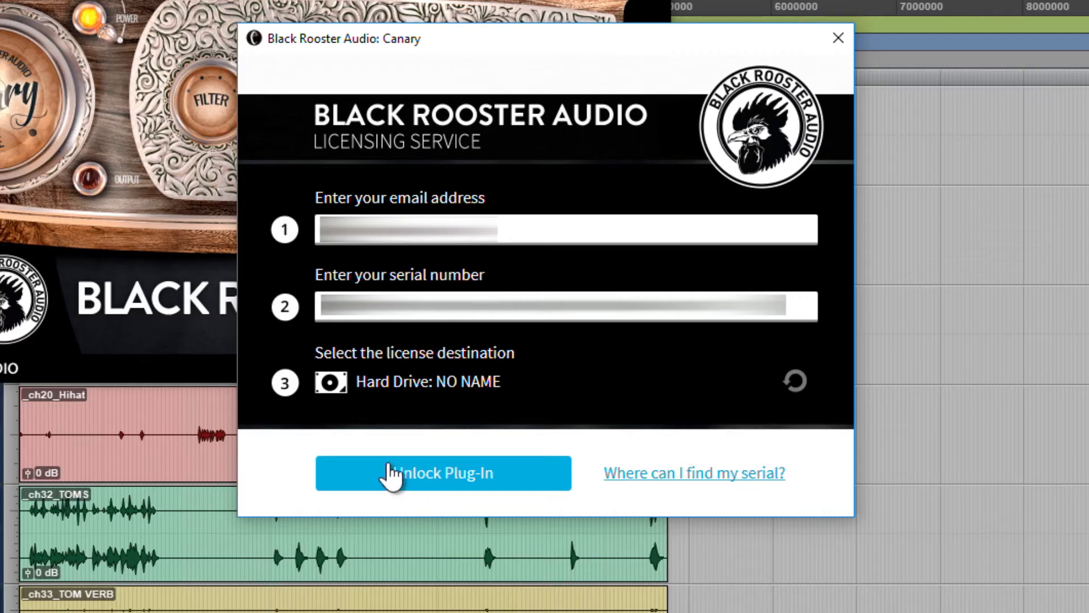
pyautogui.moveTo(513, 408)
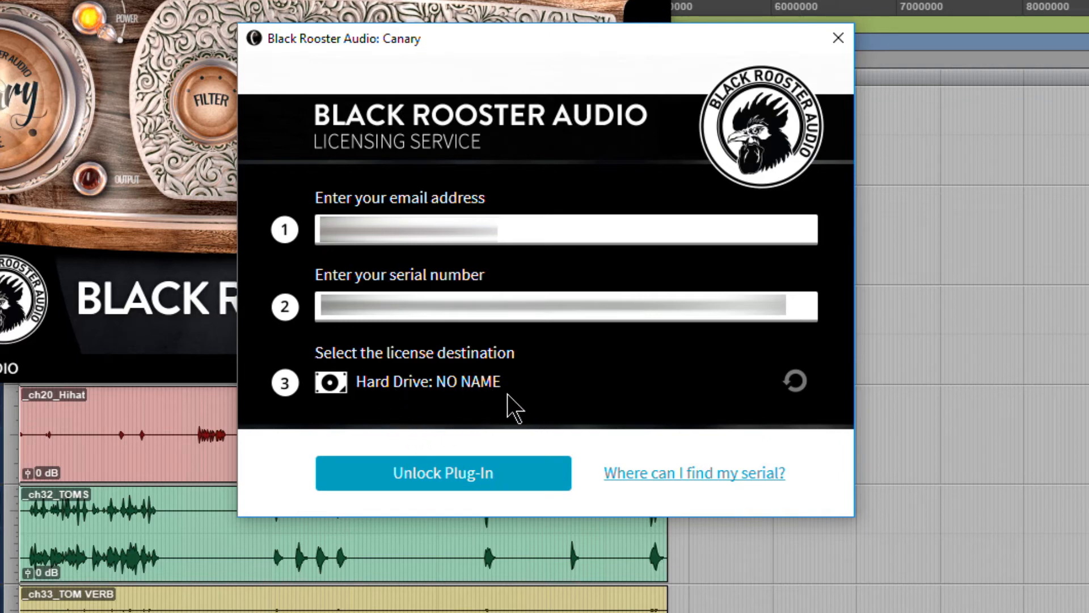
# Keep Hard Drive as license destination and unlock Canary with the email and serial
pyautogui.click(429, 381)
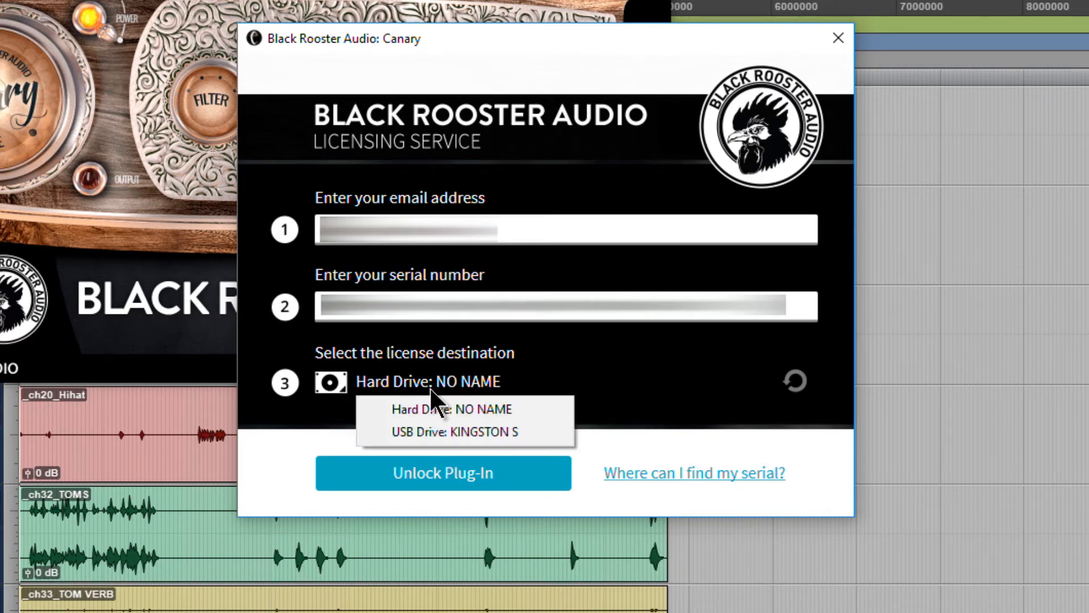
pyautogui.click(447, 408)
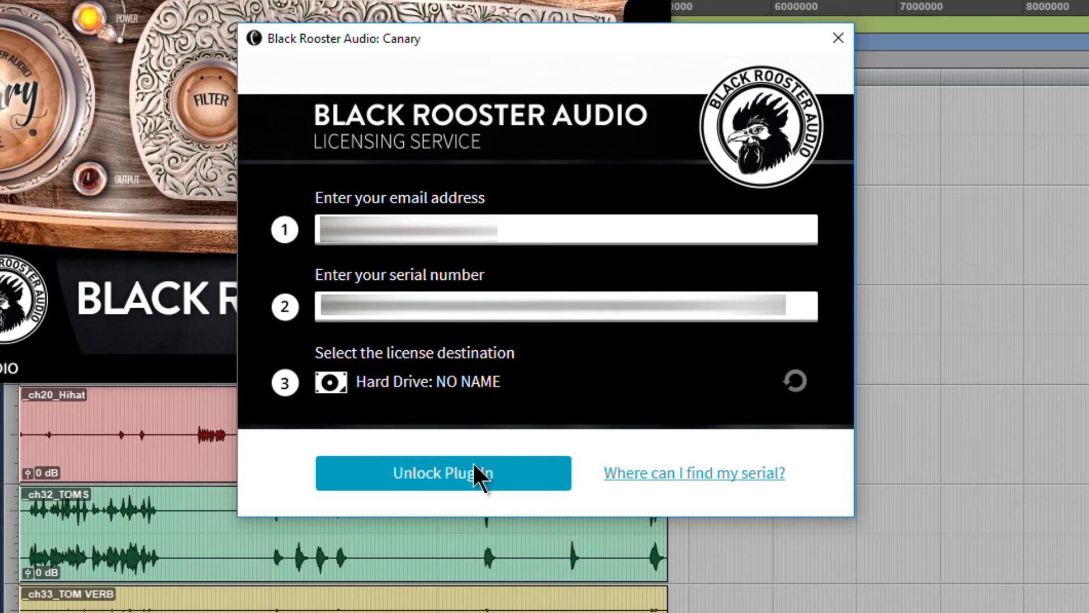
pyautogui.click(443, 473)
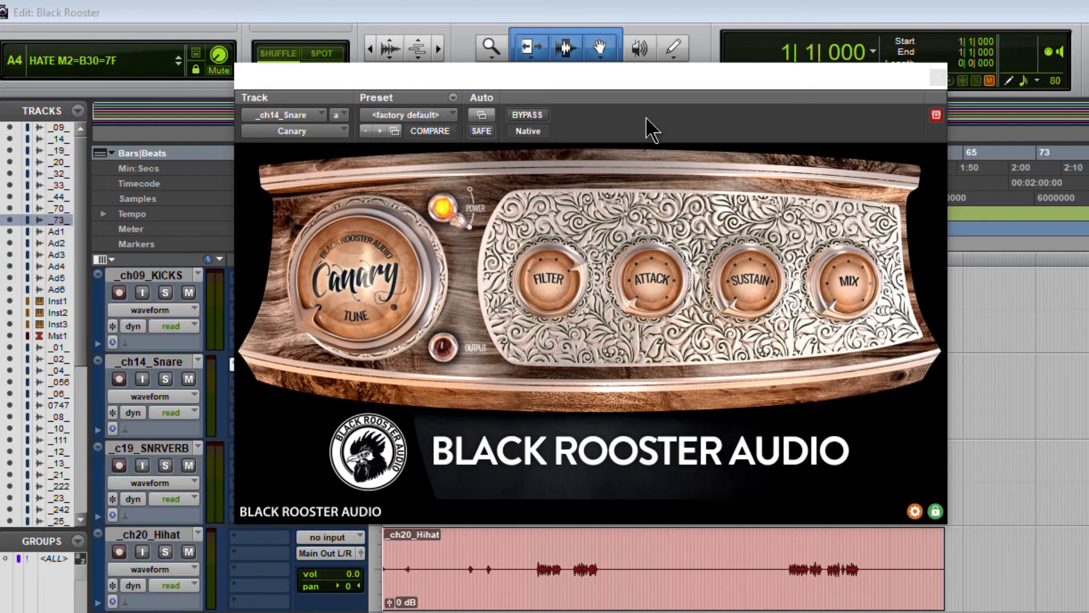
pyautogui.moveTo(757, 106)
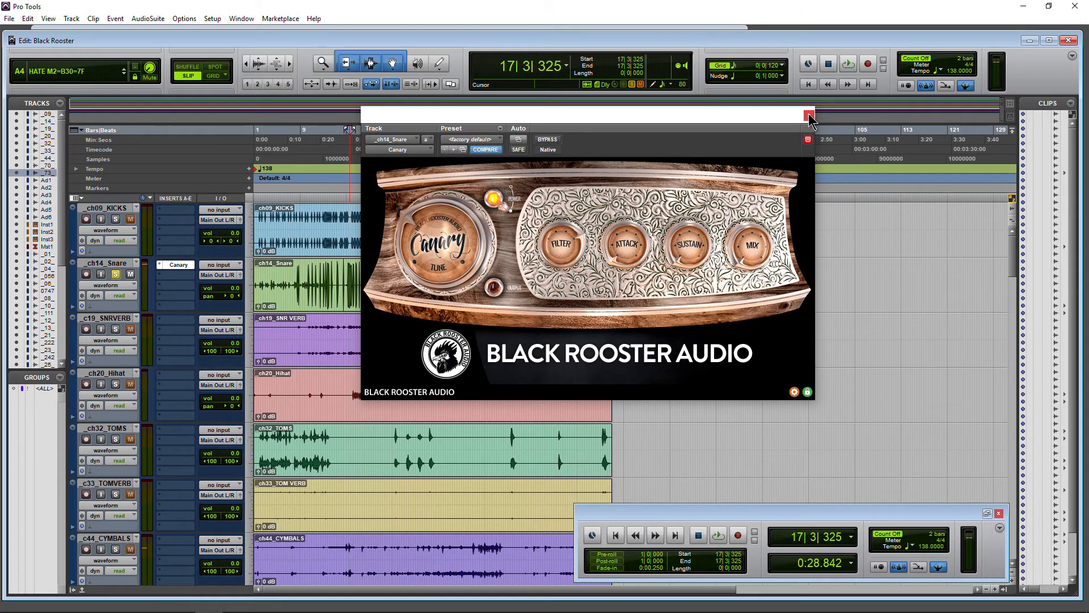
# Close Canary and insert Black Rooster Audio's VHL-3C on the SNR VERB track
pyautogui.click(806, 113)
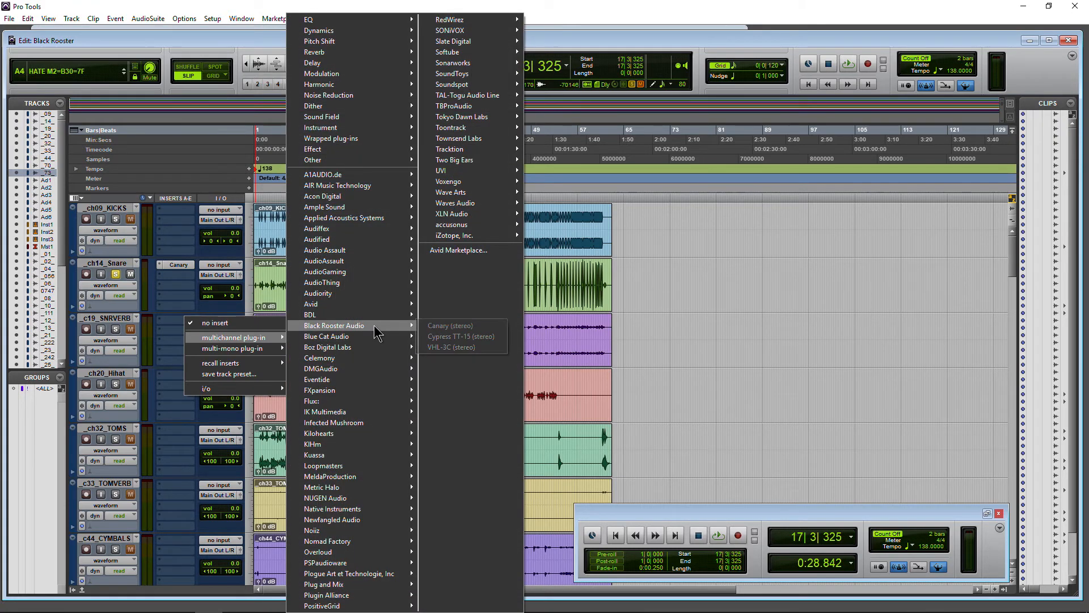
pyautogui.click(461, 347)
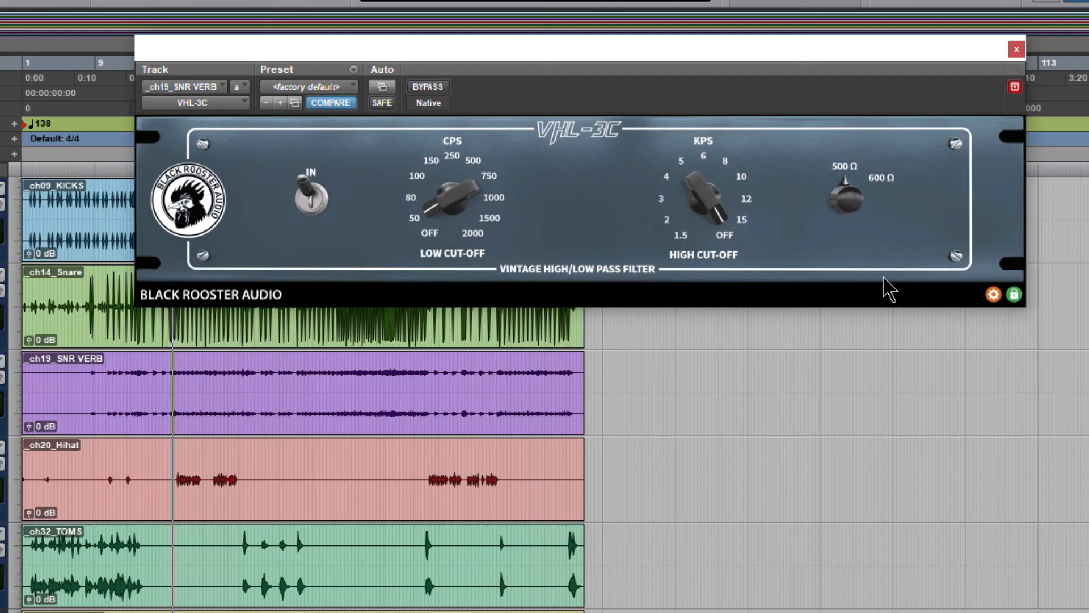
pyautogui.click(1014, 295)
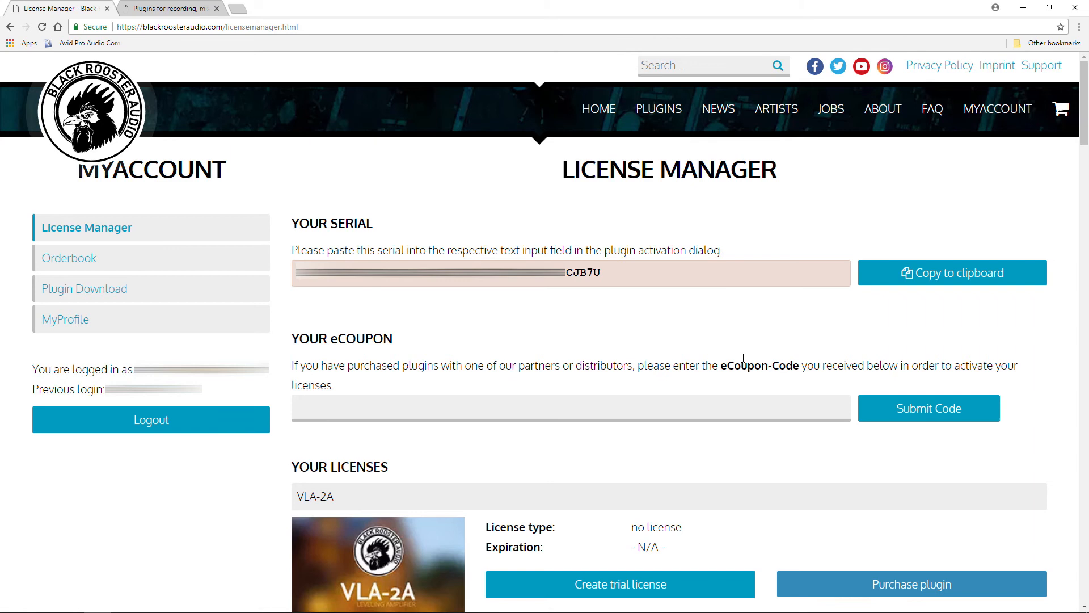
pyautogui.moveTo(749, 345)
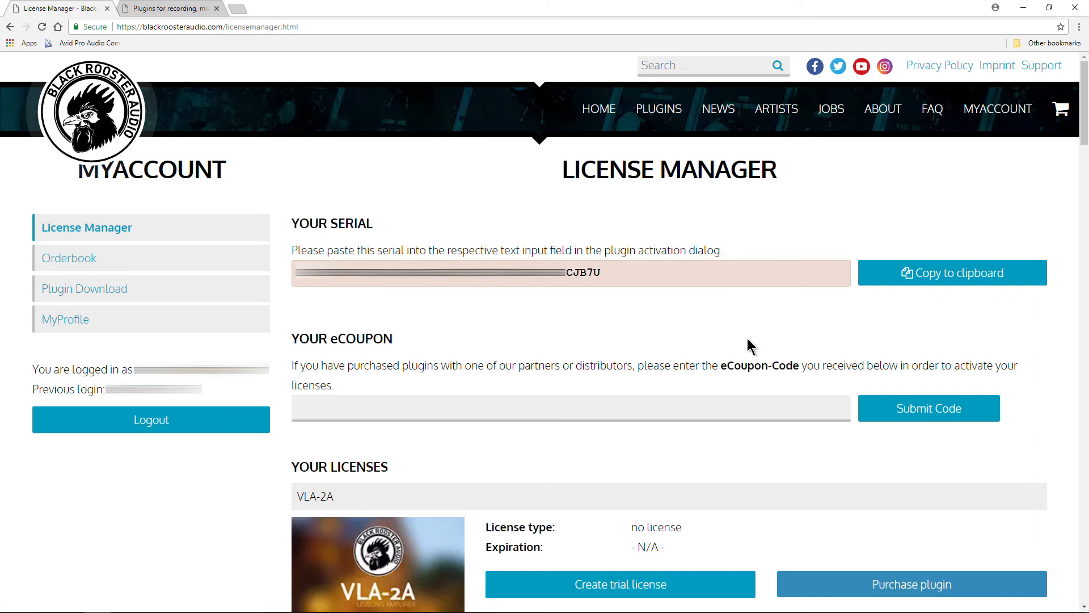